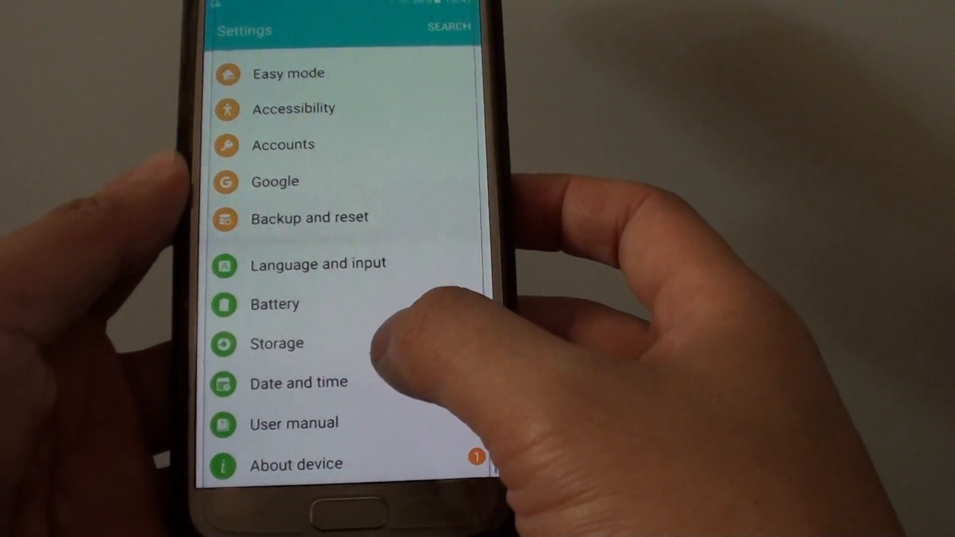
- Go through Language and input to the Samsung keyboard settings page
scroll("up", 3)
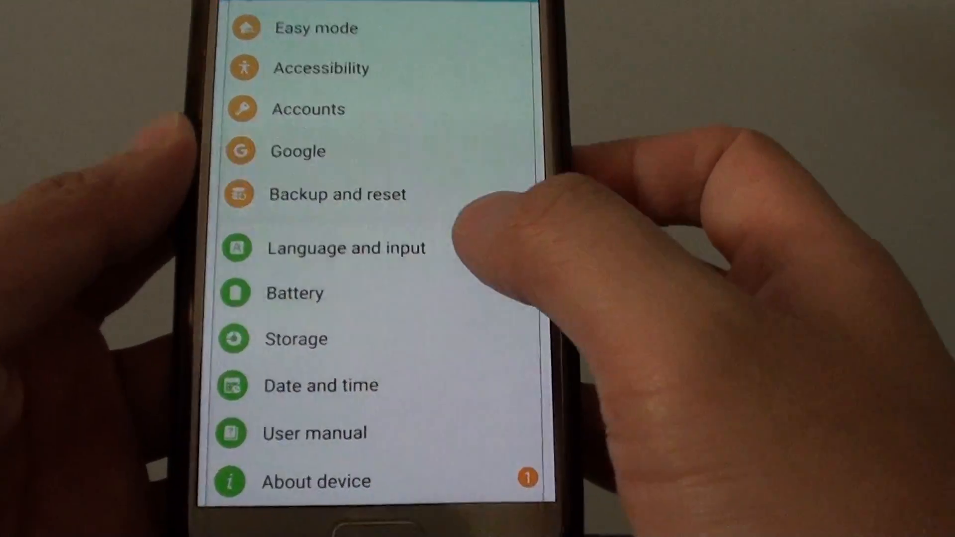
left_click(346, 247)
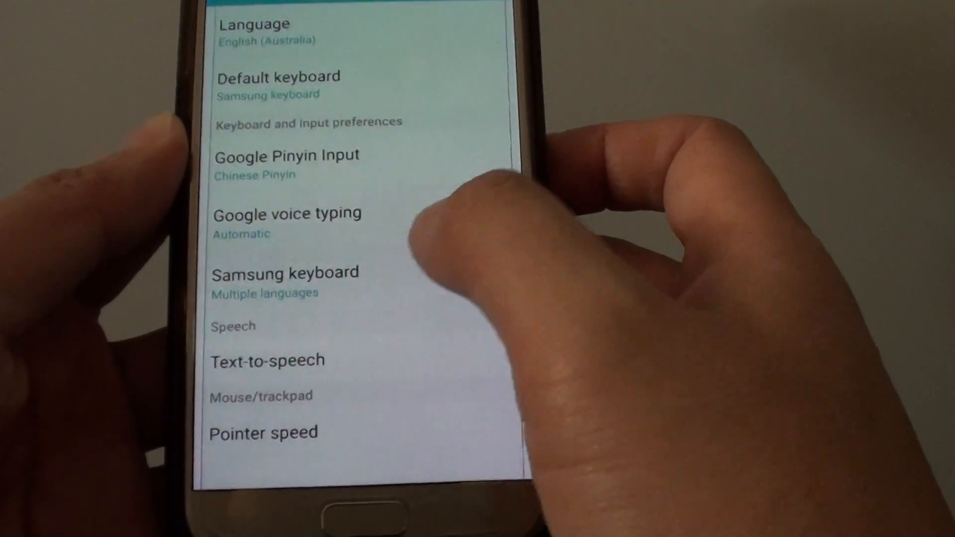
left_click(285, 272)
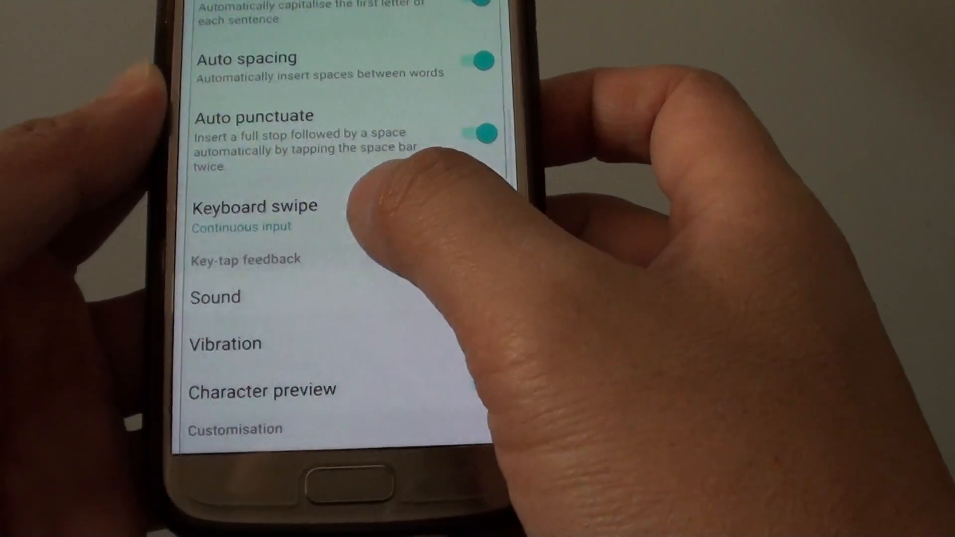
- Change the Samsung keyboard's Keyboard swipe from None to Continuous input
left_click(255, 206)
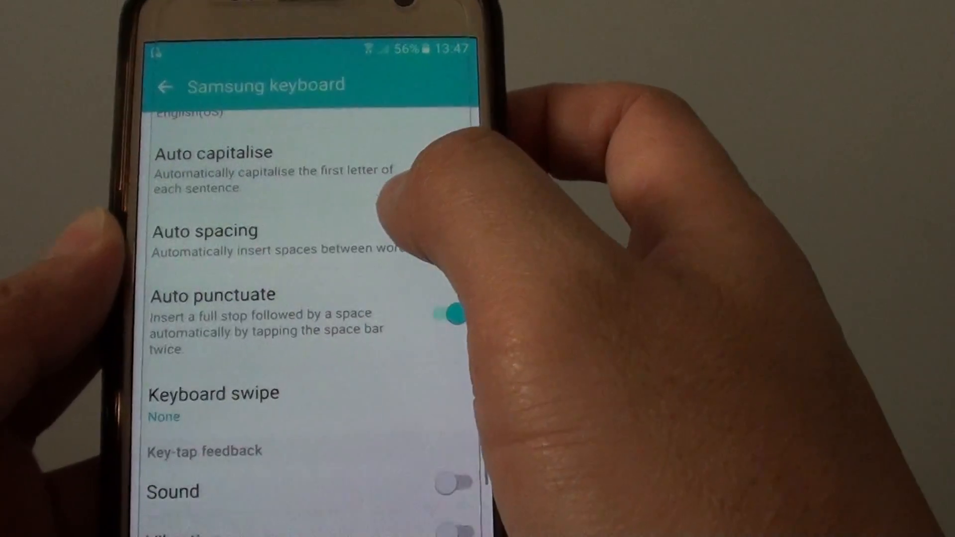
left_click(212, 393)
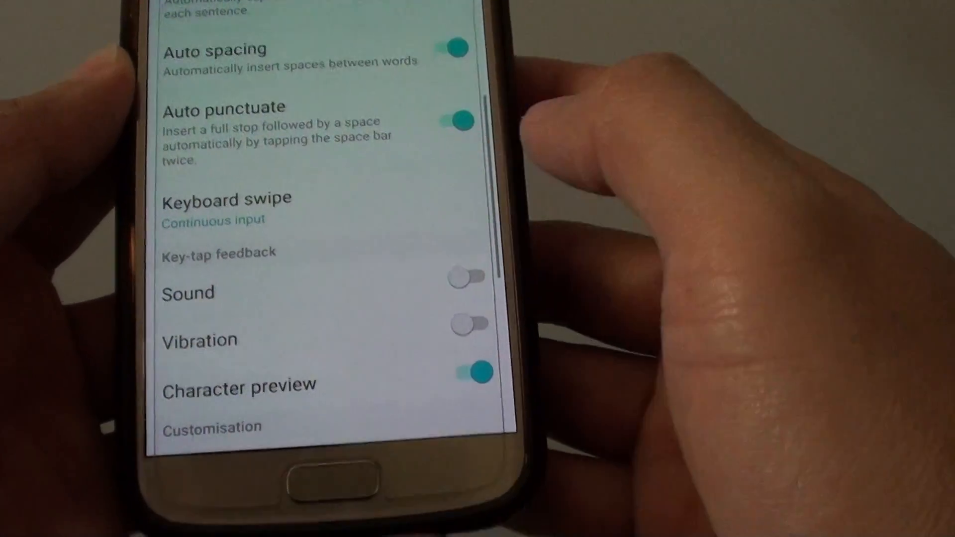
- Set Keyboard swipe to None and go to the home screen
left_click(225, 199)
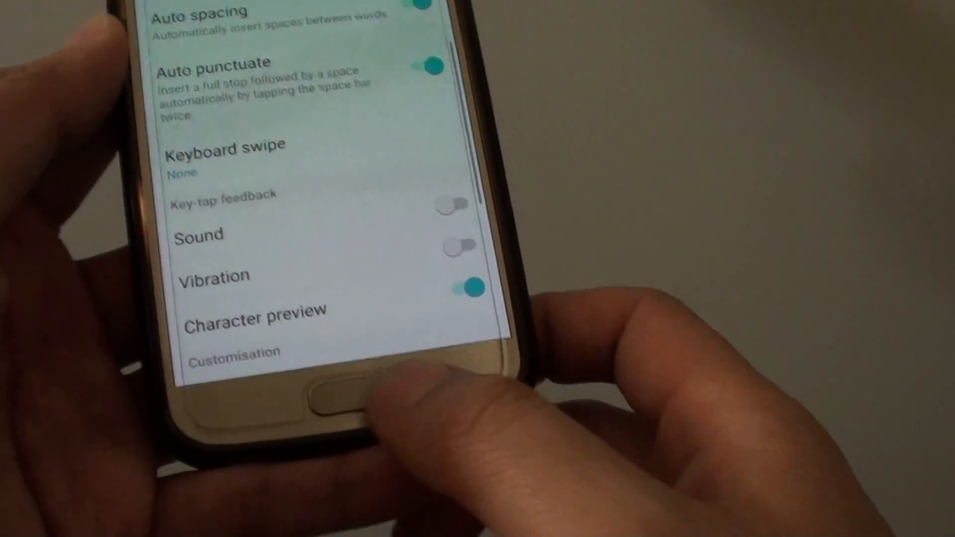
left_click(328, 396)
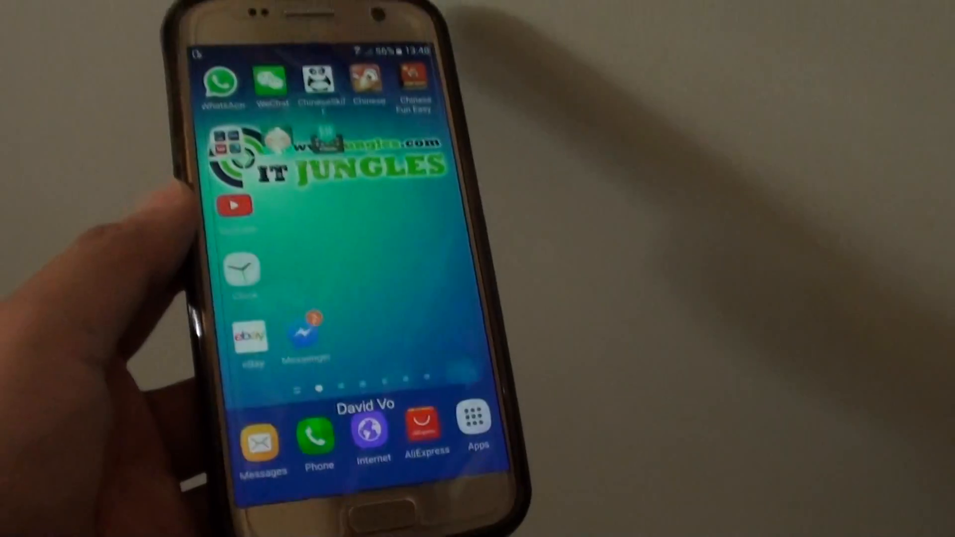